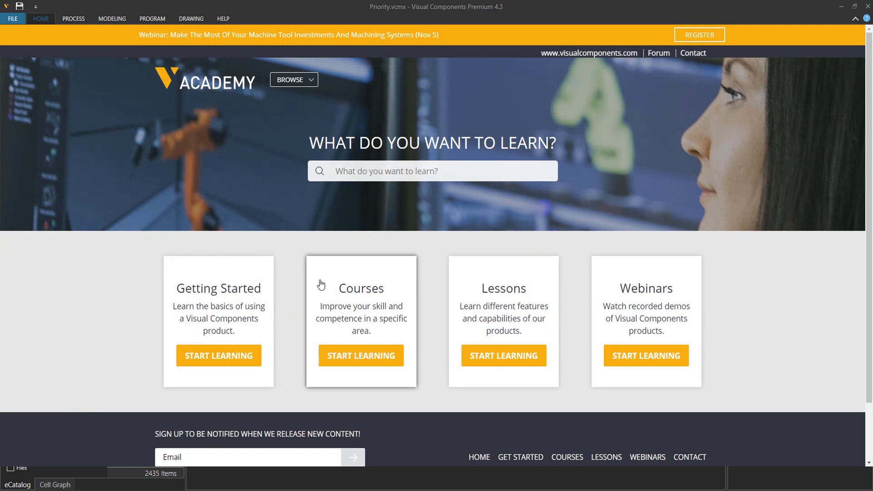
# Browse from the Academy start page to the Introduction to Process Modeling course.
pyautogui.click(361, 355)
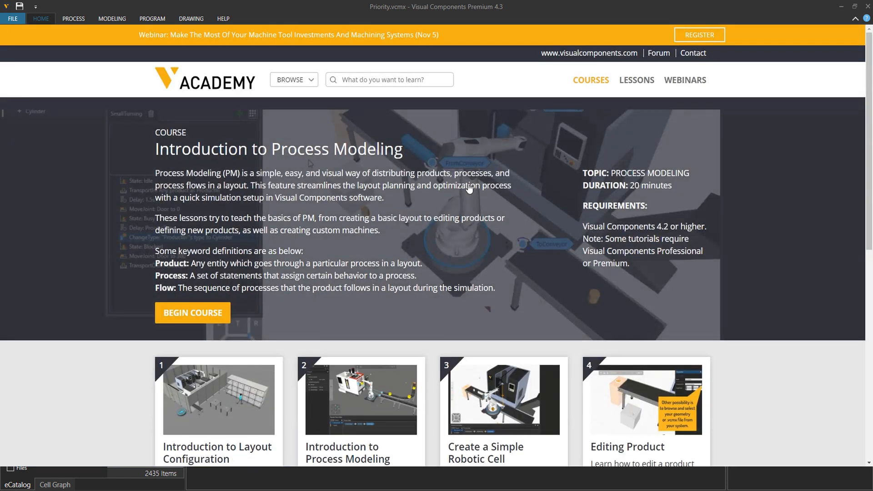
pyautogui.moveTo(569, 309)
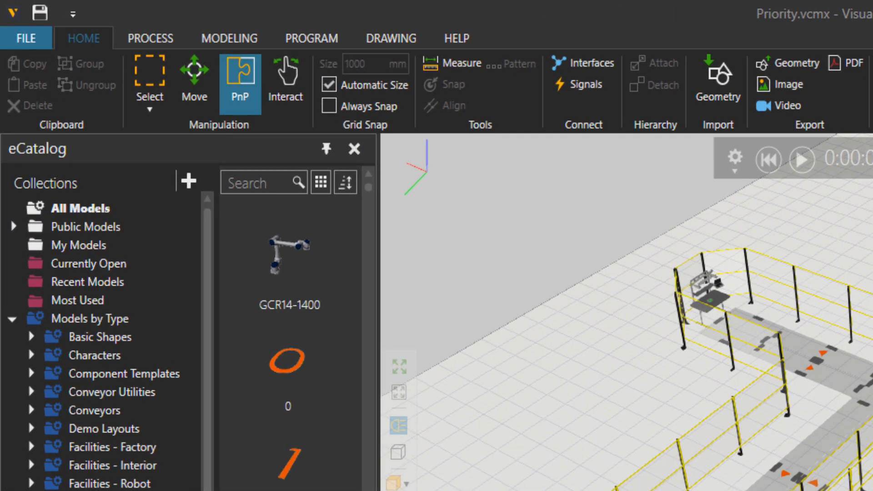
pyautogui.moveTo(155, 56)
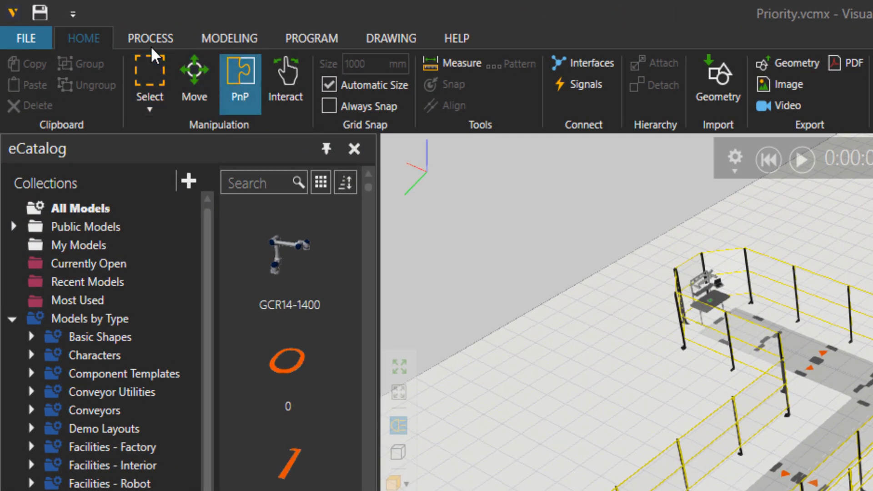
# Enable the Processes overlay so Feeder, the manual processes and Final are labelled in the layout.
pyautogui.click(150, 39)
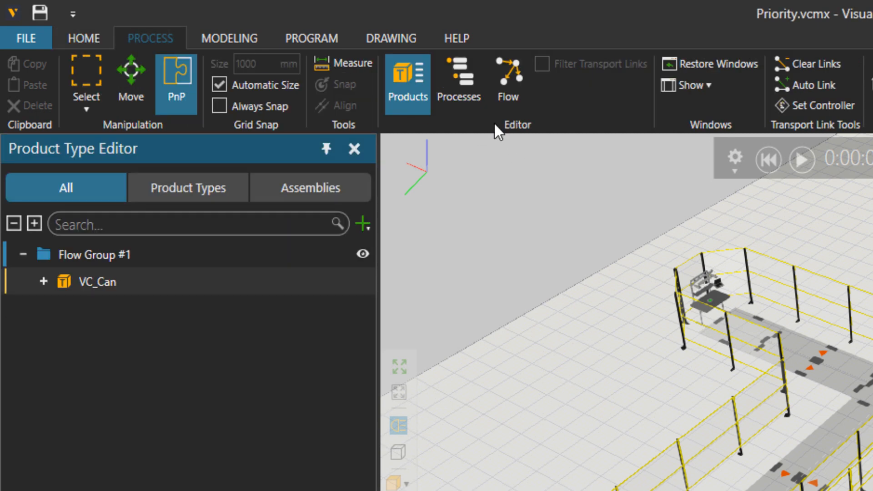
pyautogui.moveTo(458, 84)
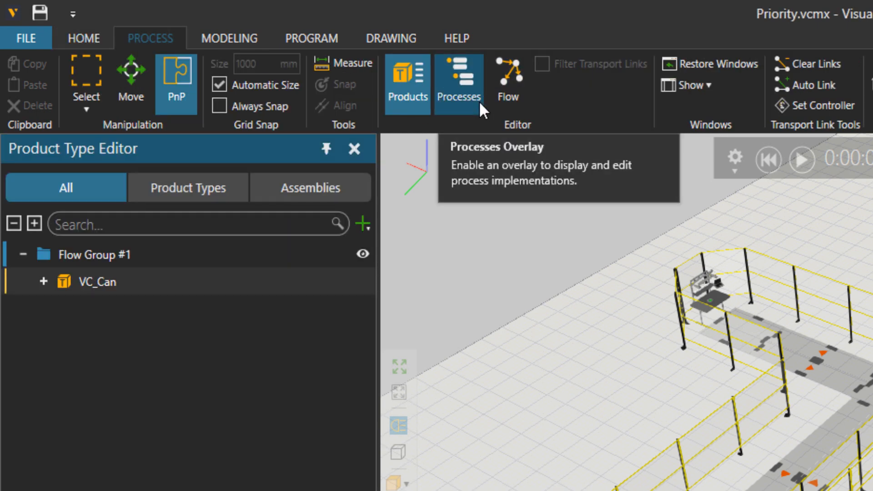
pyautogui.click(457, 83)
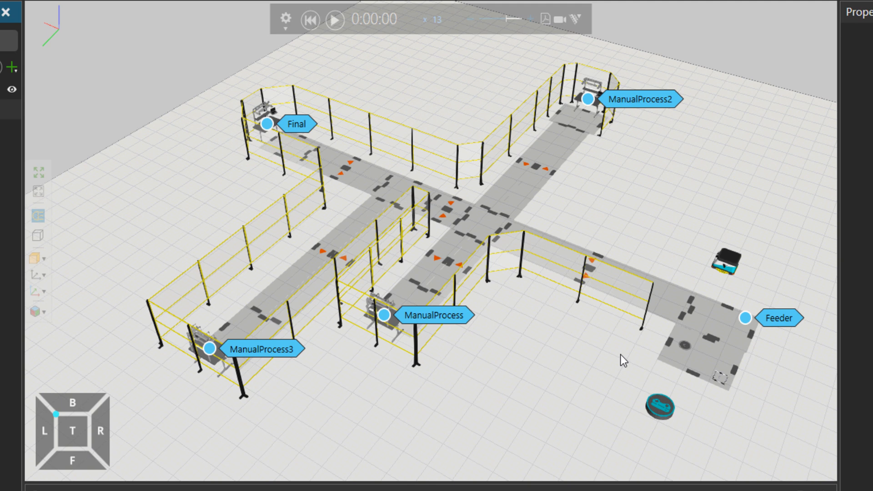
pyautogui.moveTo(773, 359)
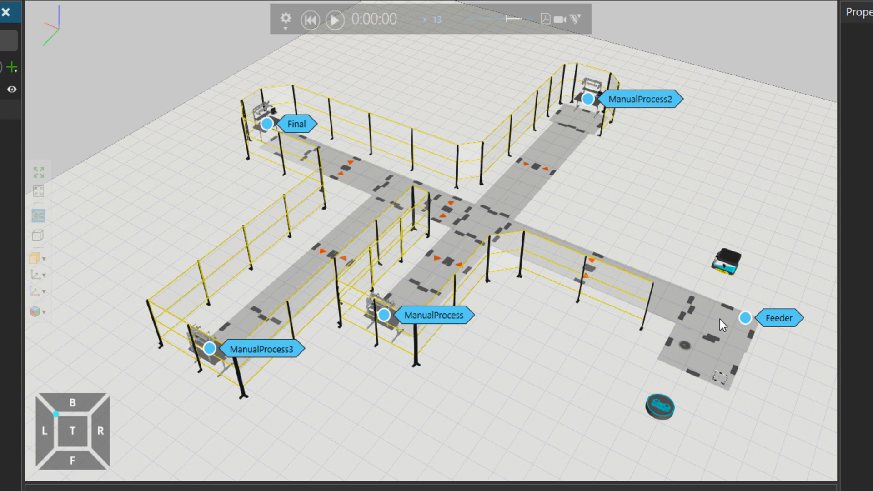
pyautogui.moveTo(583, 368)
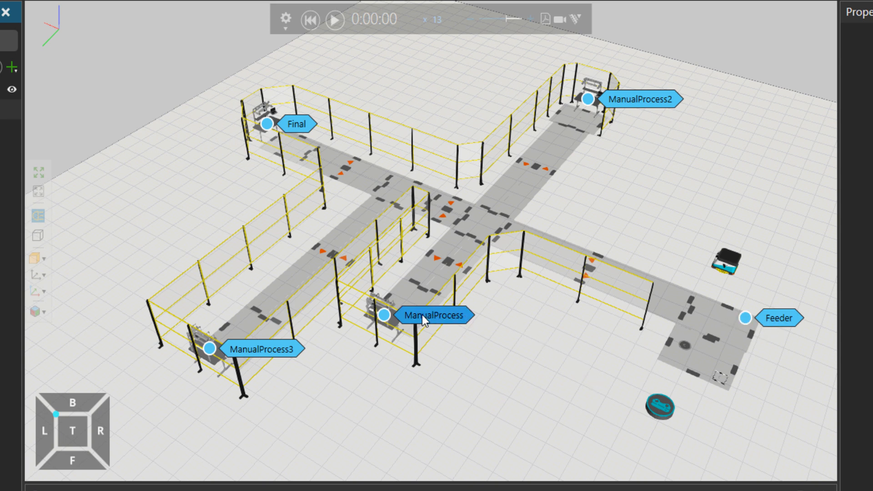
pyautogui.moveTo(628, 108)
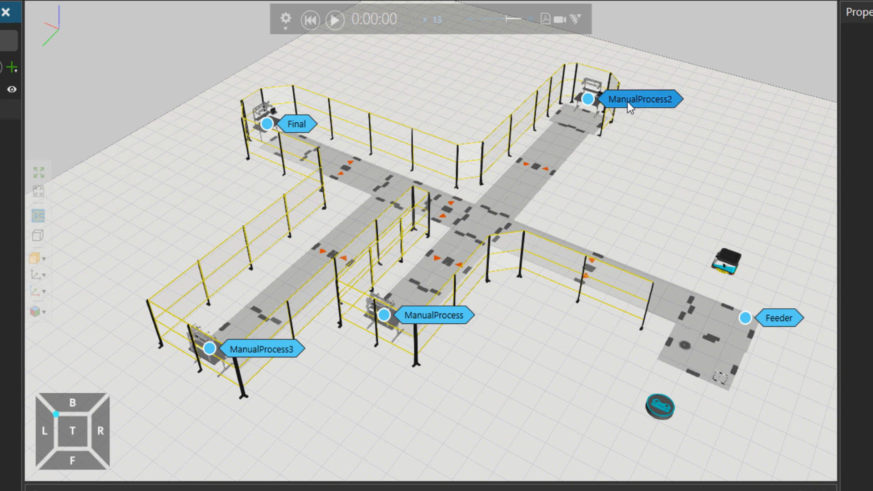
pyautogui.moveTo(245, 353)
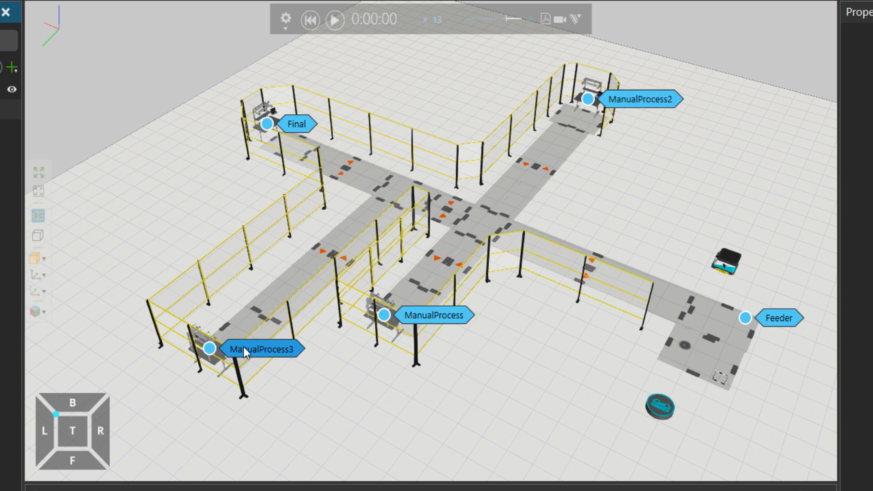
pyautogui.moveTo(305, 147)
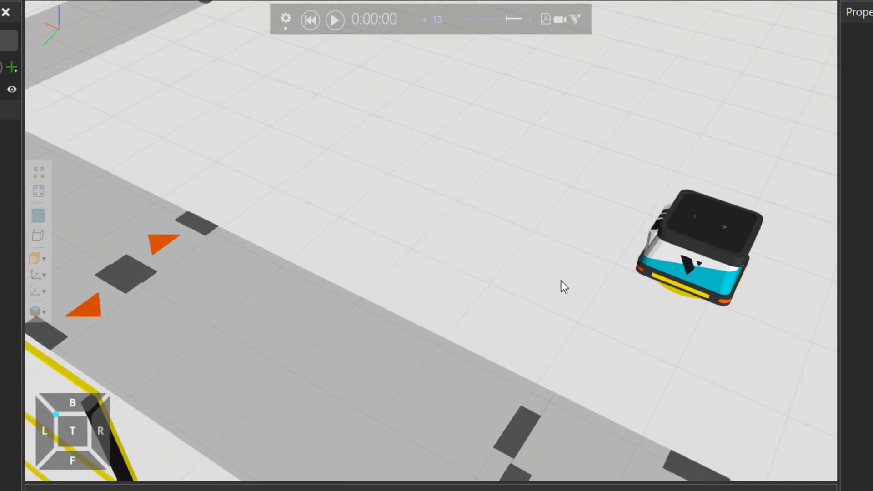
pyautogui.moveTo(403, 224)
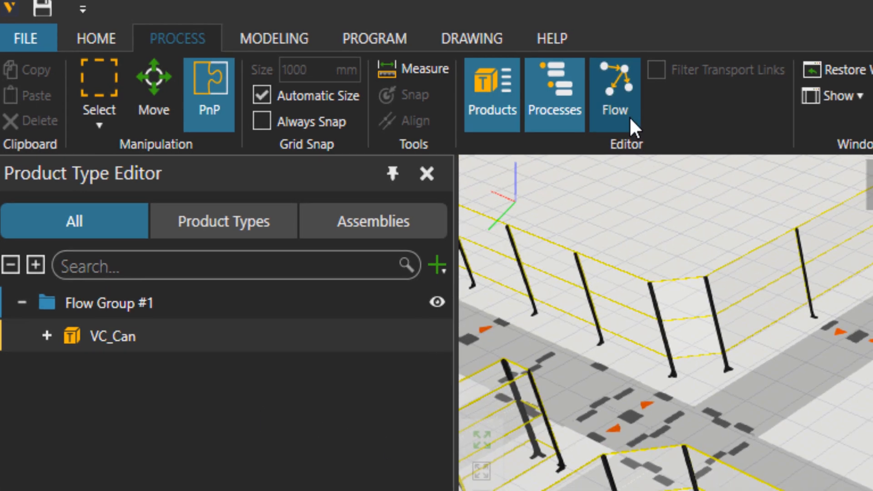
# Start the VC_Can product flow at Feeder in the process flow editor.
pyautogui.click(615, 87)
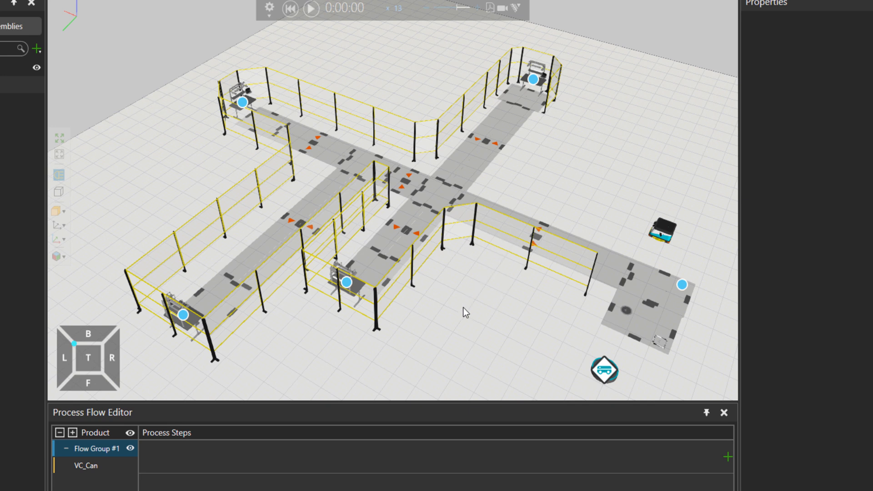
pyautogui.moveTo(682, 285)
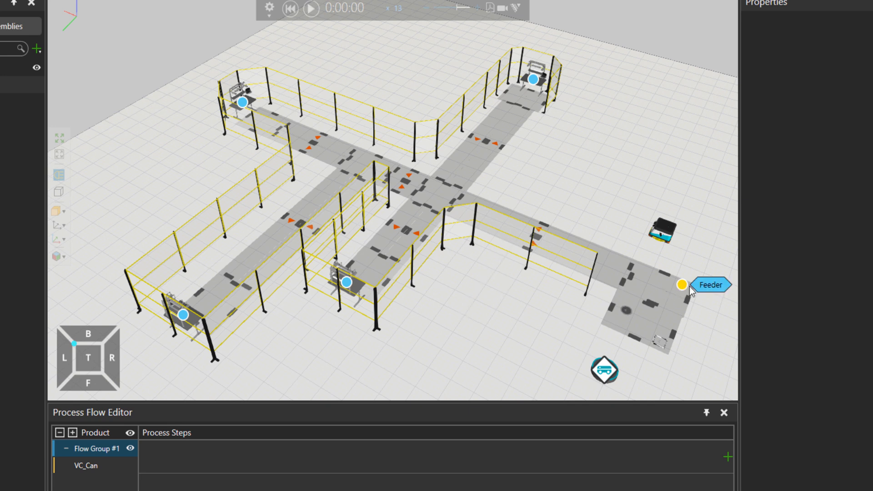
pyautogui.click(711, 285)
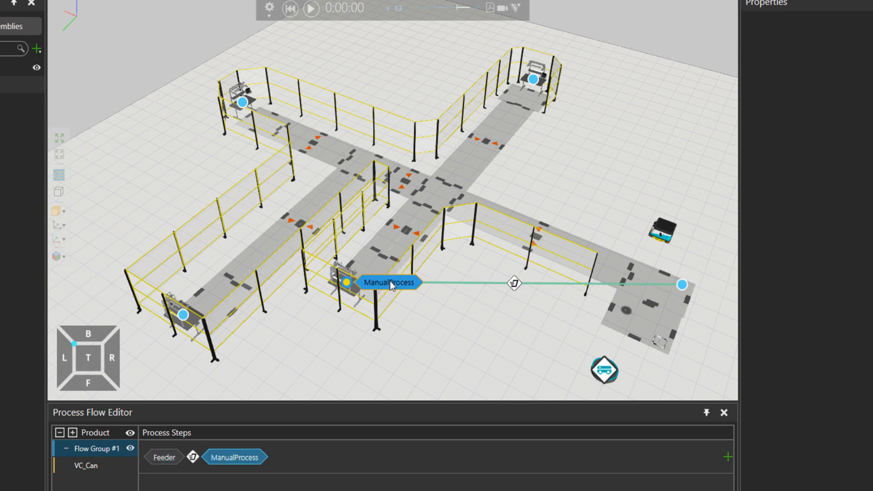
pyautogui.moveTo(517, 350)
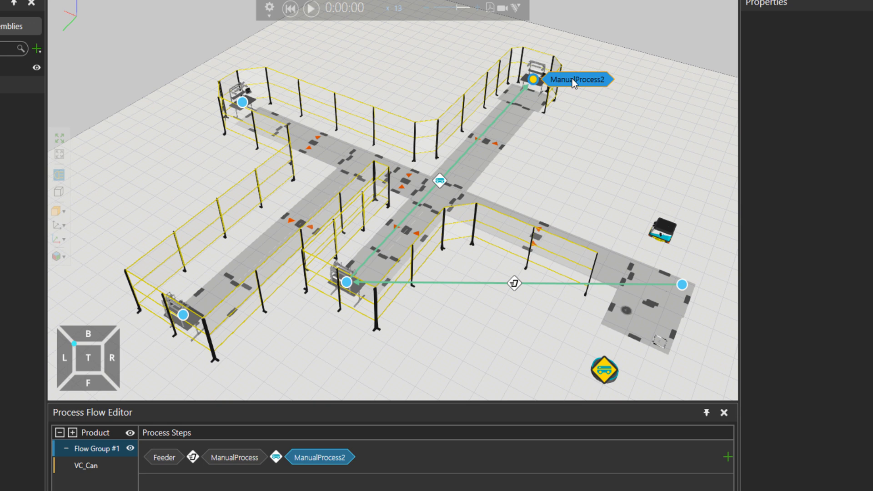
pyautogui.moveTo(440, 190)
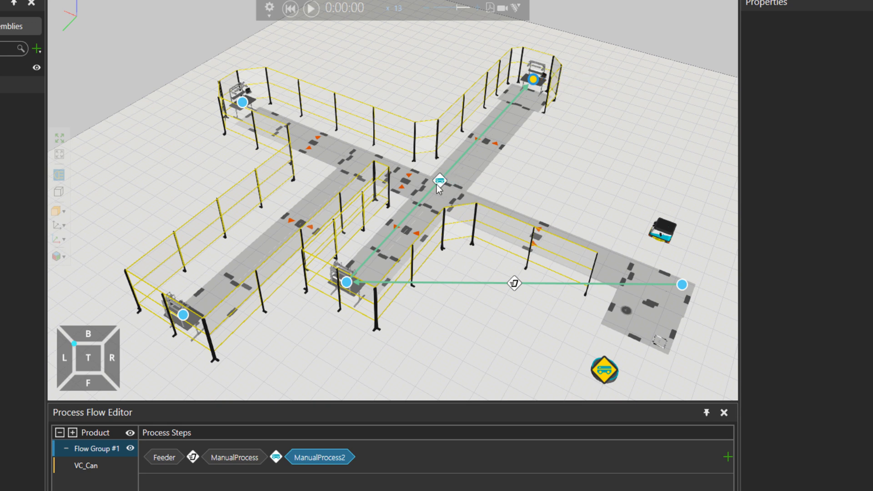
pyautogui.moveTo(448, 183)
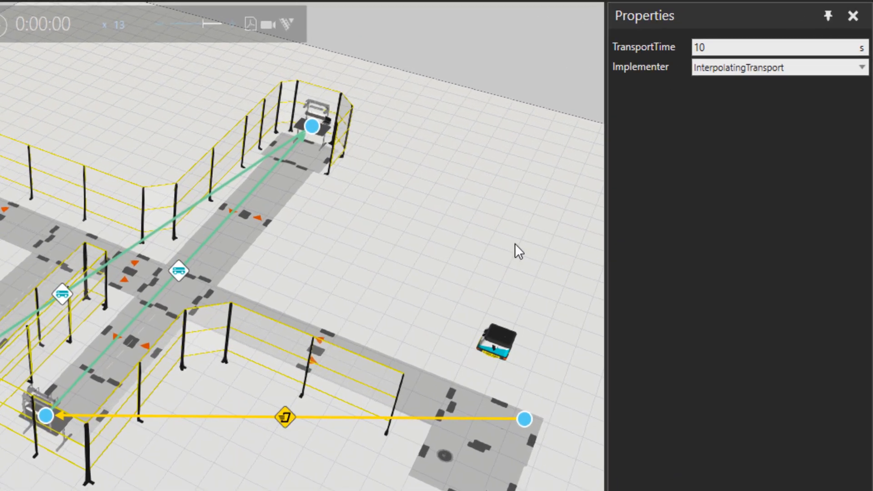
# Set the Feeder-to-ManualProcess link's implementer to Mobile Robot Transport Controller::TC.
pyautogui.click(861, 66)
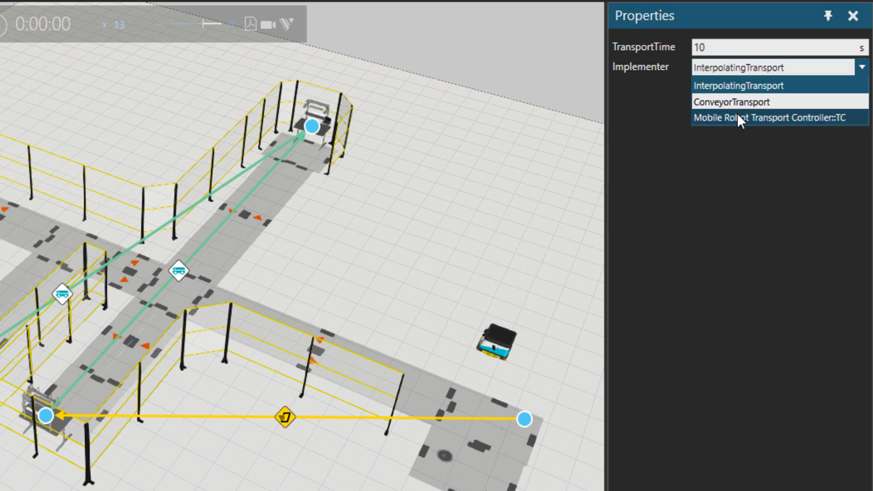
pyautogui.click(753, 118)
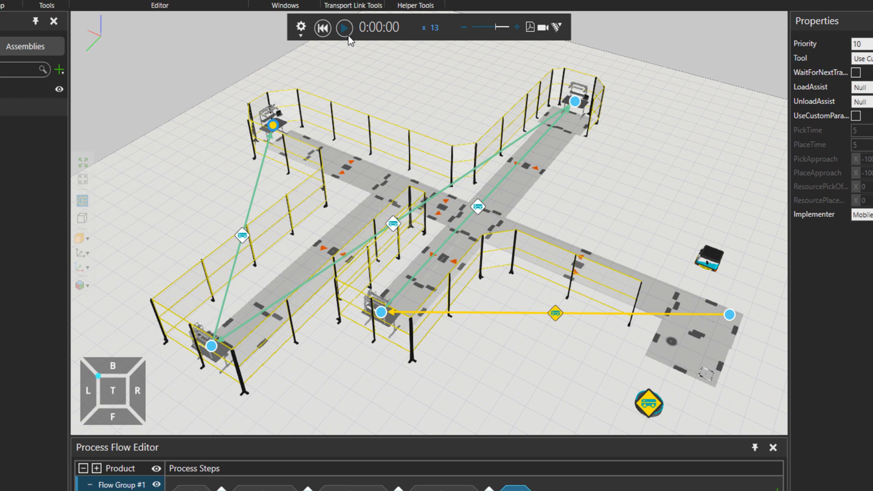
# Run the simulation and watch the mobile robot move products between the stations.
pyautogui.click(343, 27)
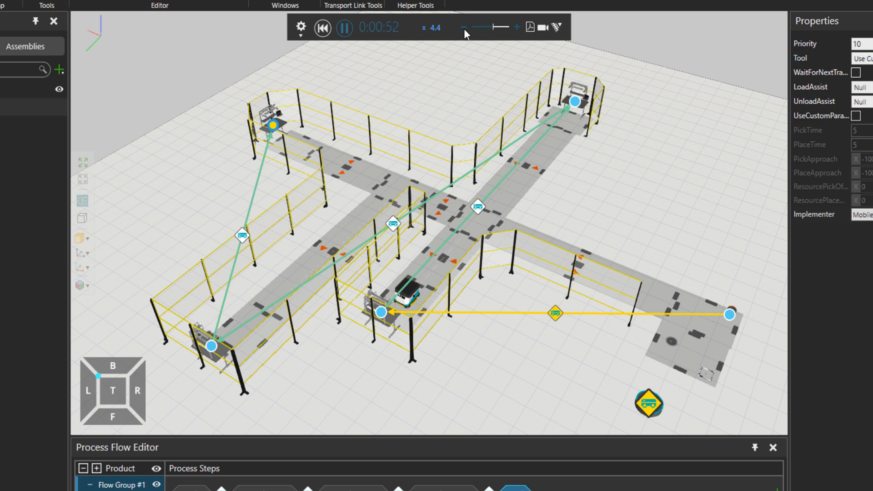
pyautogui.click(345, 27)
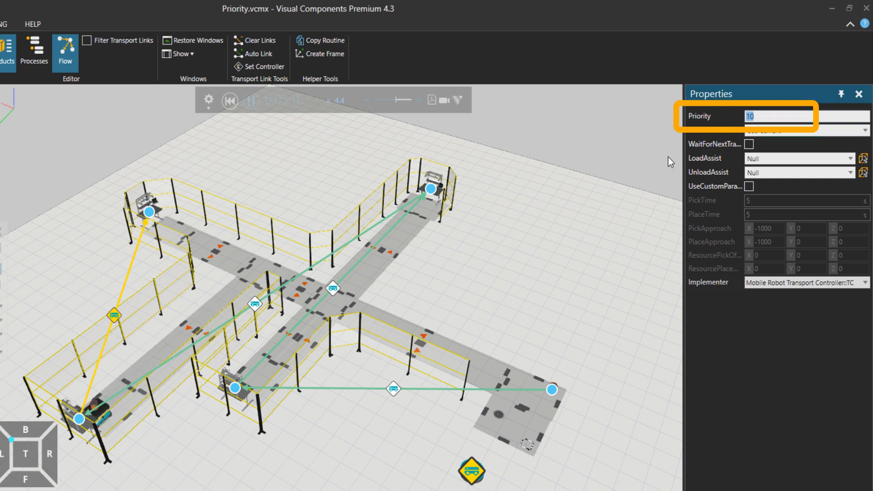
# Give the four transport links distinct Priority values, numbered 1 through 4.
pyautogui.write('1')
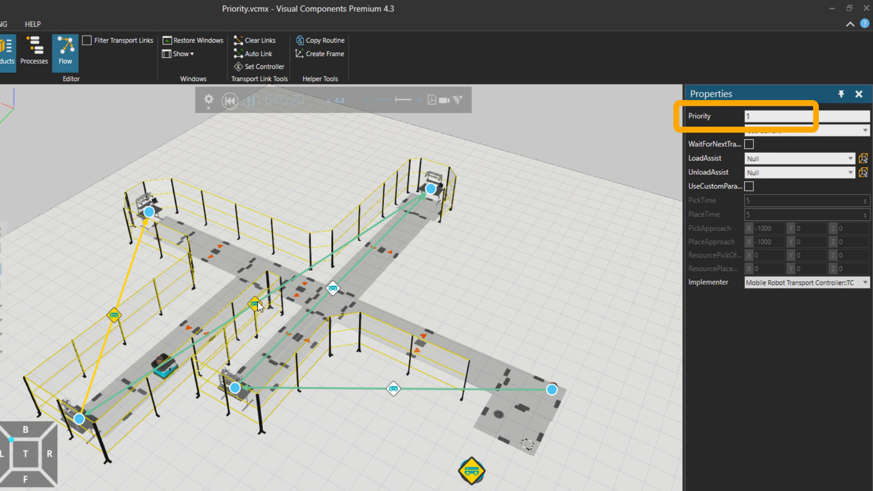
pyautogui.write('10')
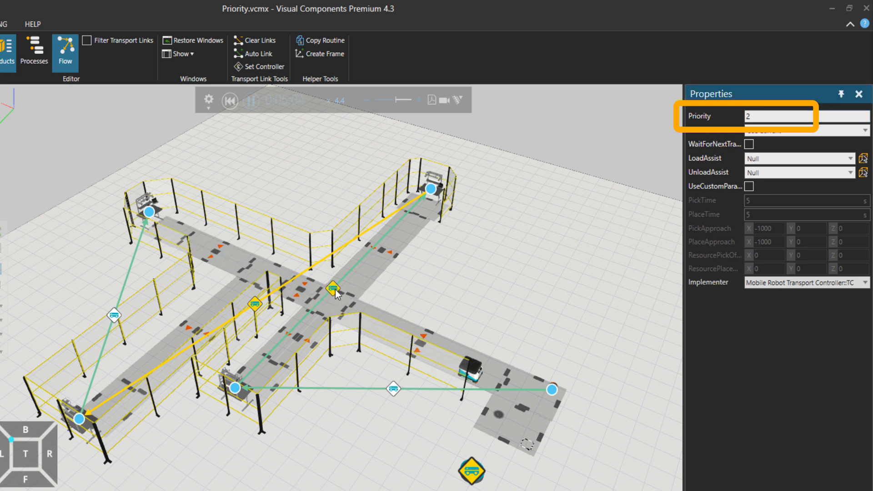
pyautogui.write('10')
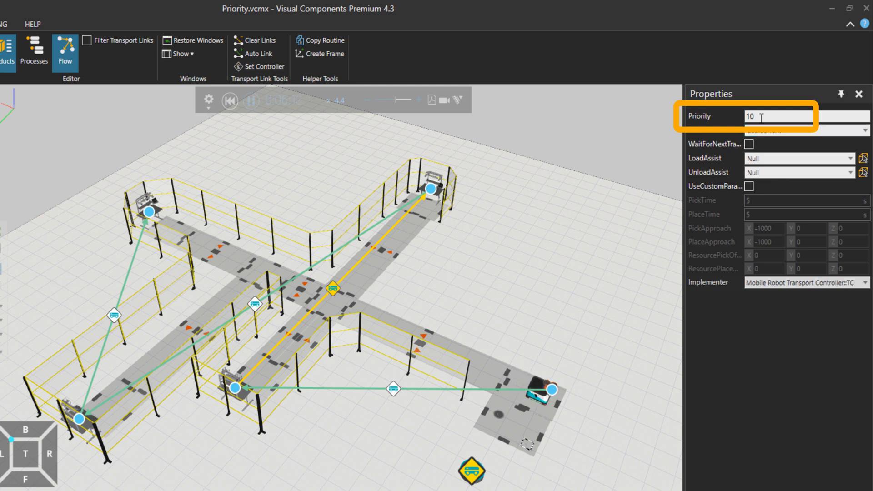
pyautogui.write('3')
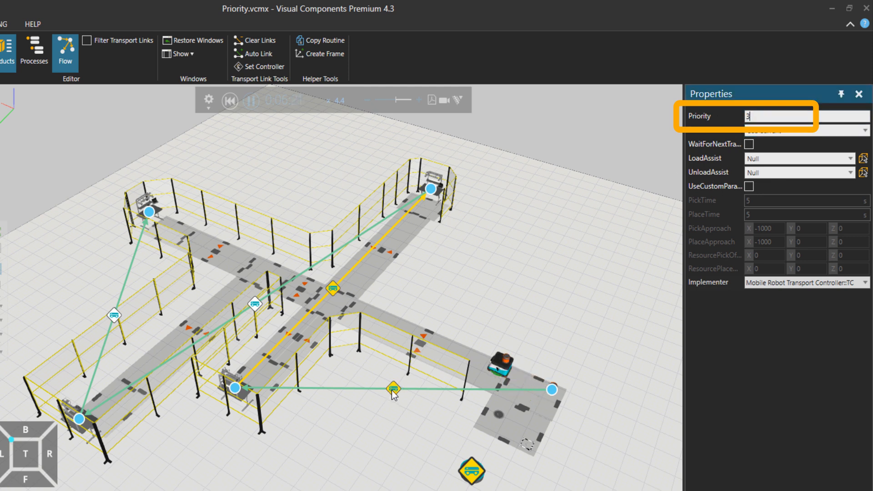
pyautogui.write('10')
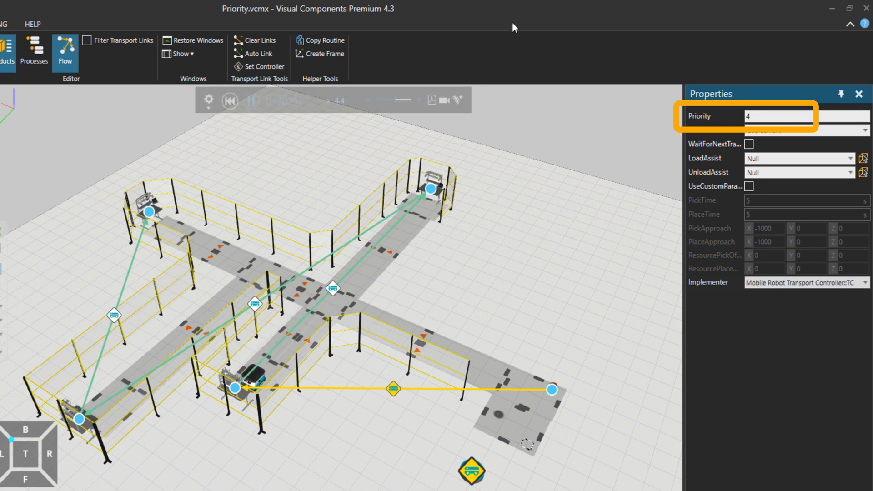
# Stop, reset and replay the simulation so the robot serves links in priority order.
pyautogui.click(229, 101)
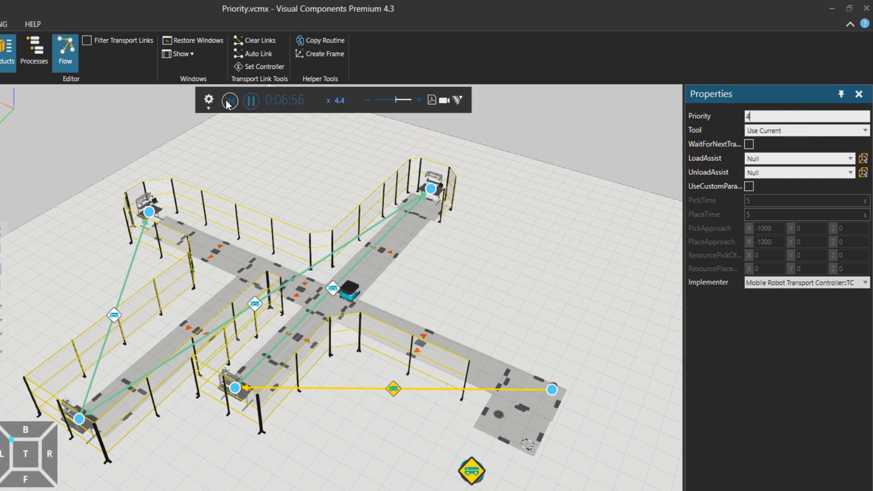
pyautogui.click(229, 100)
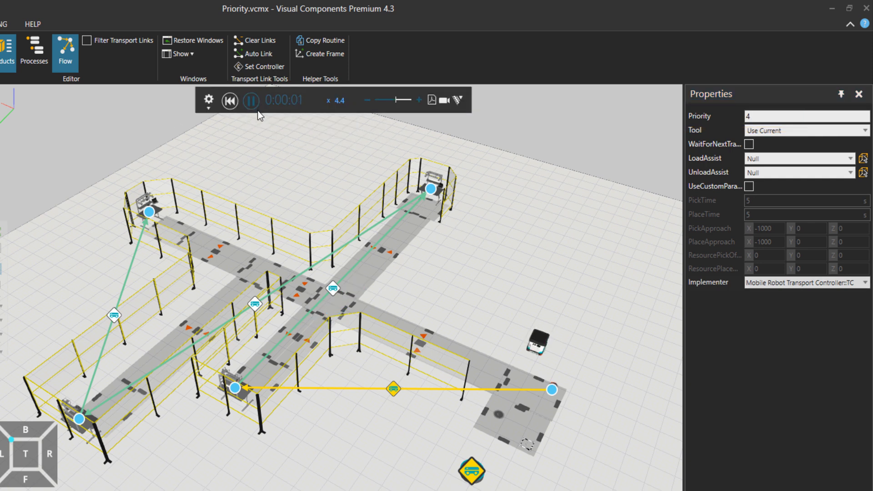
pyautogui.click(250, 101)
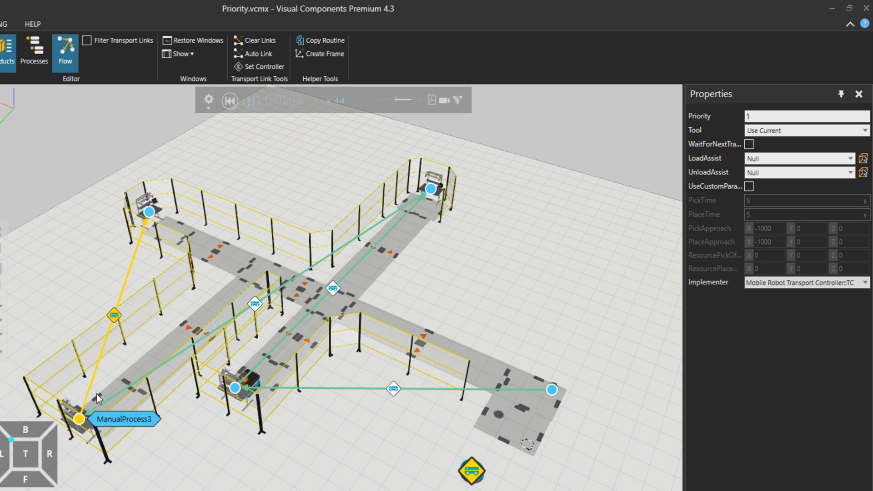
pyautogui.moveTo(164, 241)
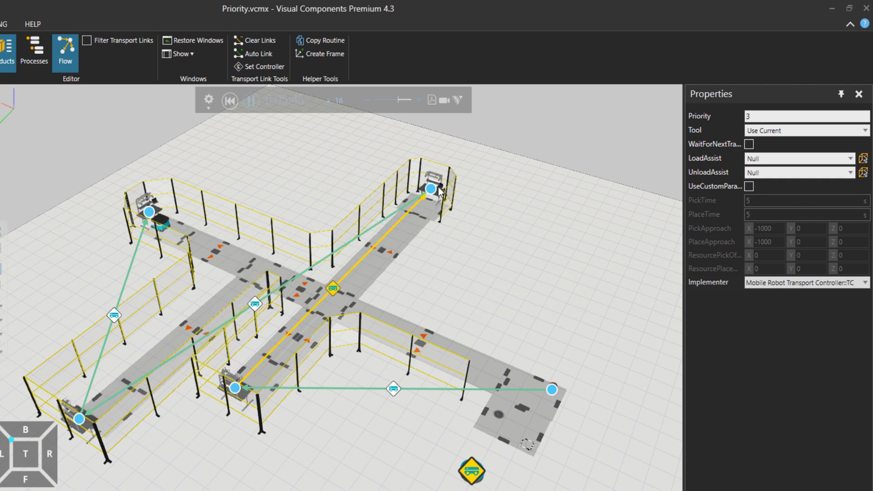
pyautogui.moveTo(552, 390)
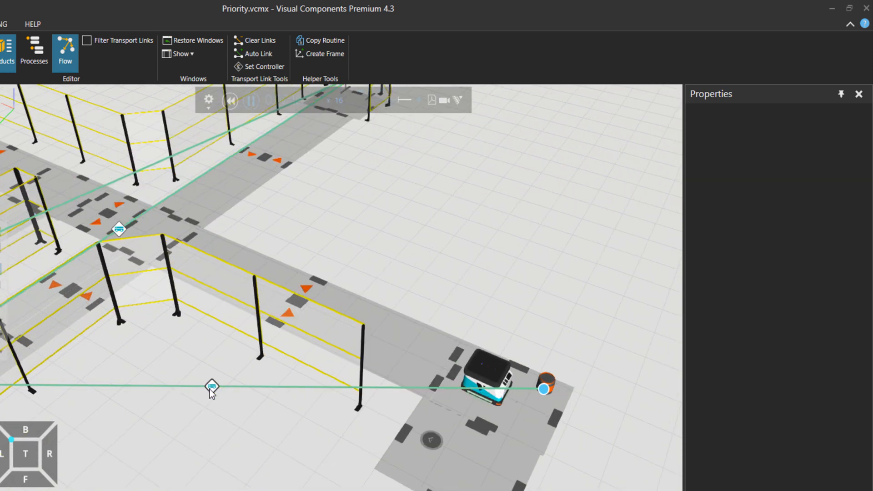
# Inspect a transport link's Priority value while the faster simulation runs.
pyautogui.click(210, 387)
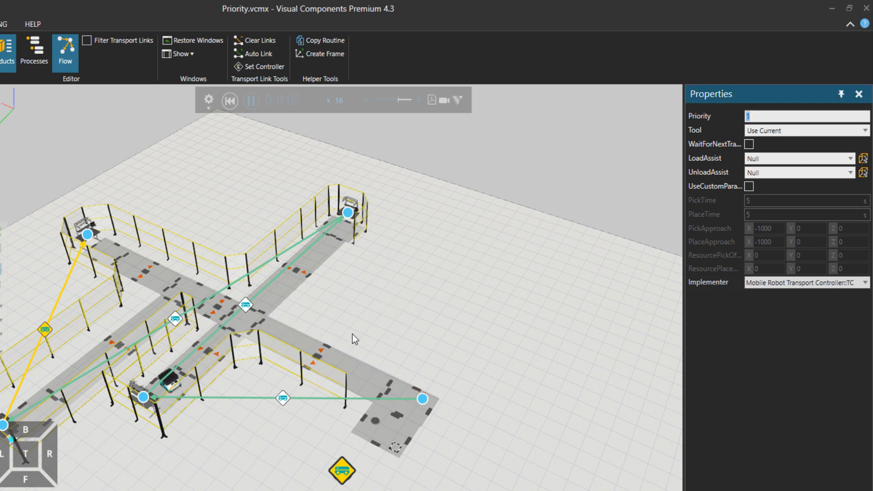
pyautogui.moveTo(322, 254)
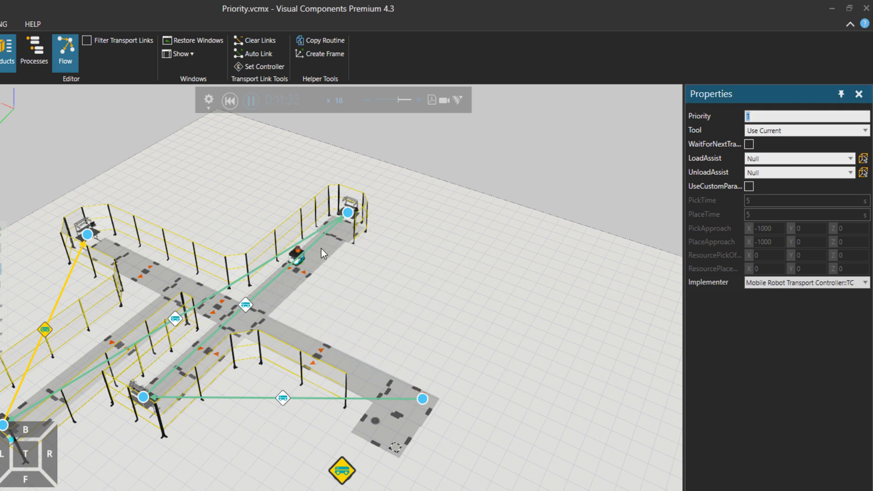
# Reset the simulation to zero with the VC_Can process flow still shown.
pyautogui.click(230, 101)
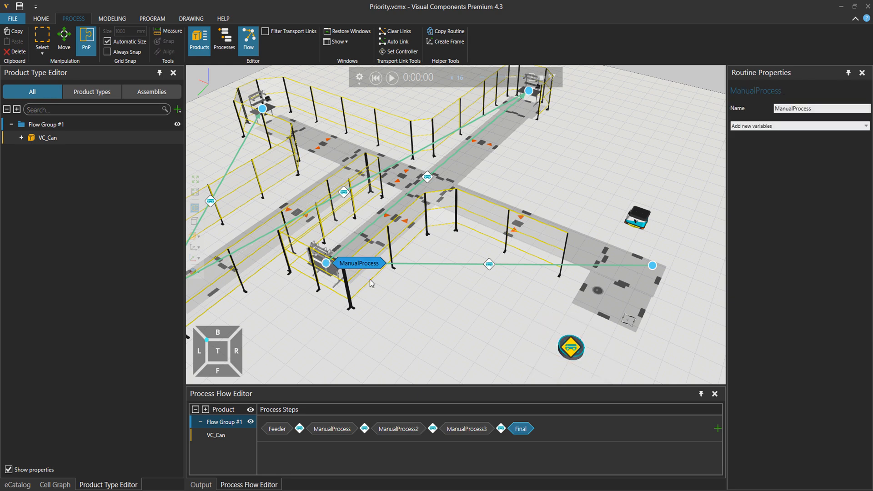
# Open the ManualProcess routine and select State: Busy as the insertion point.
pyautogui.click(359, 263)
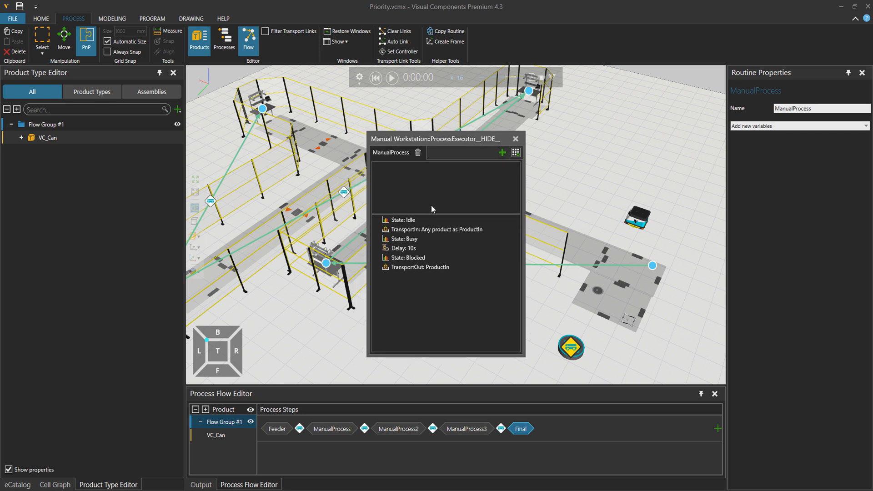
pyautogui.click(407, 238)
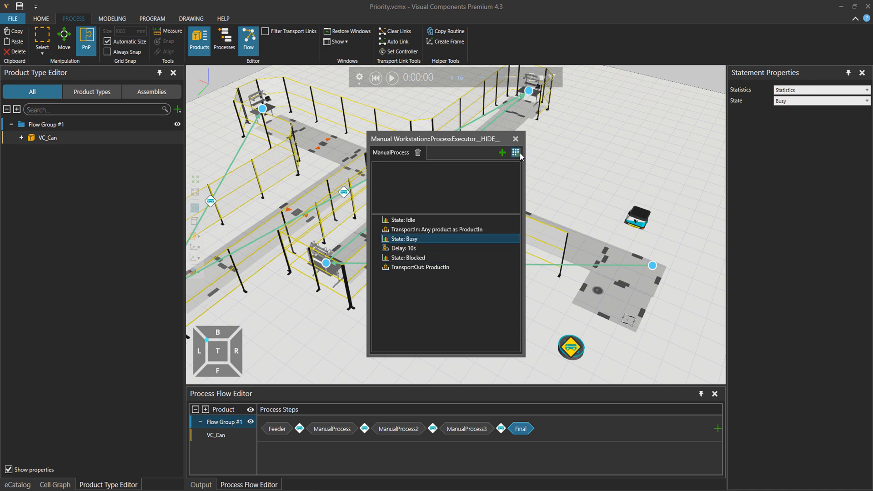
# Add a Delay and a Work statement to the routine, assigning Work the Mobile Robot Transport Controller.
pyautogui.click(516, 152)
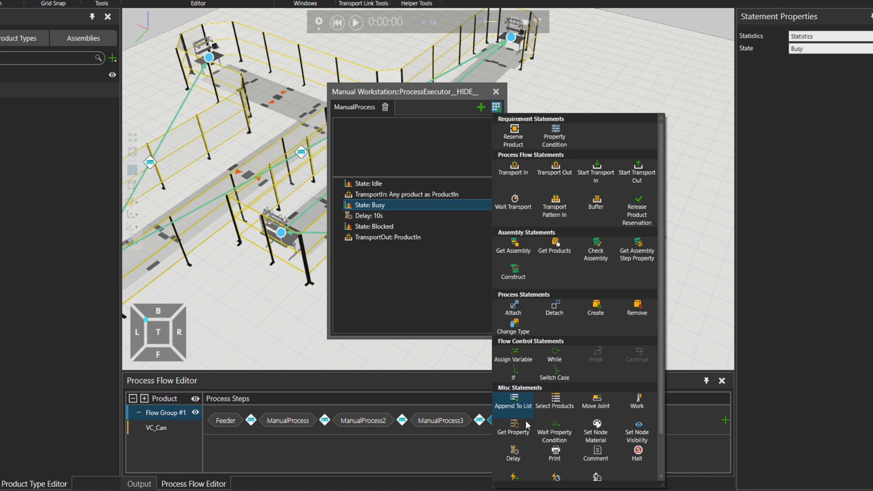
pyautogui.click(513, 454)
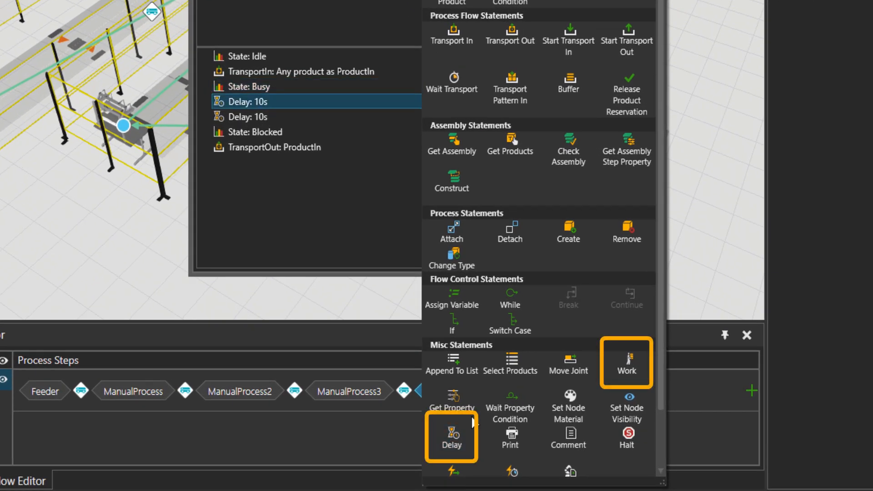
pyautogui.moveTo(625, 363)
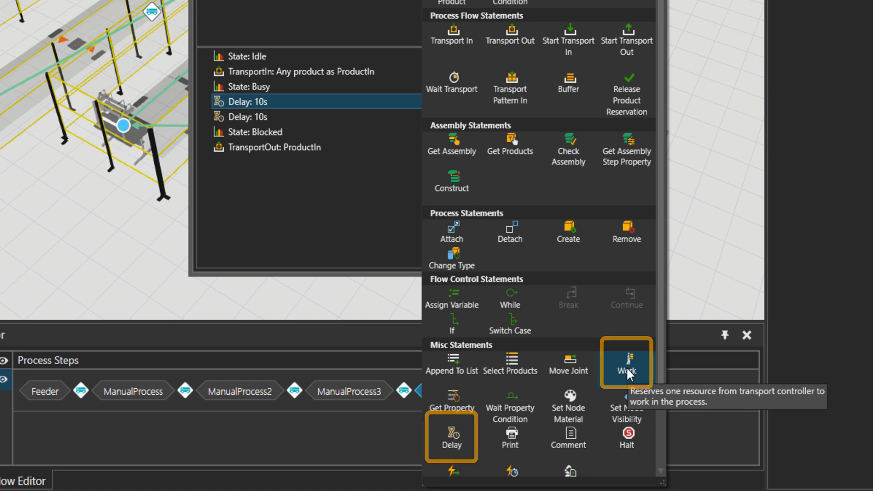
pyautogui.click(626, 362)
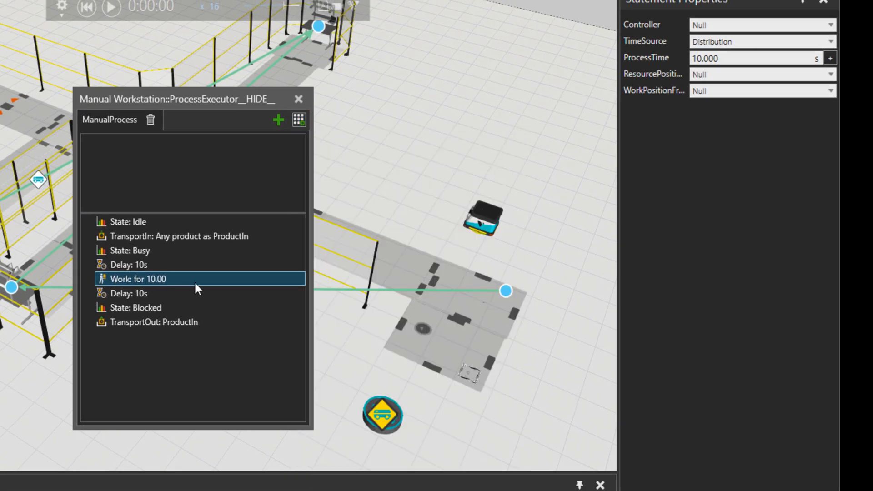
pyautogui.click(831, 24)
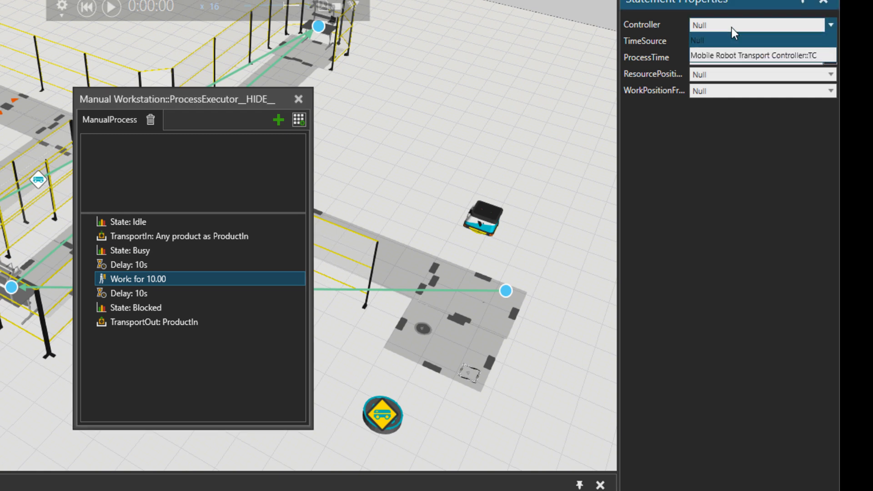
pyautogui.click(751, 55)
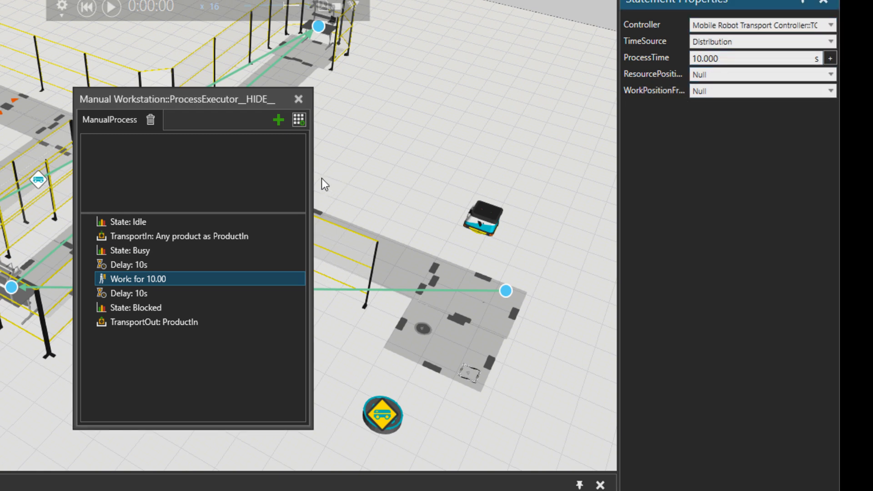
# Review the settings of the two Delay statements surrounding the Work step.
pyautogui.click(129, 265)
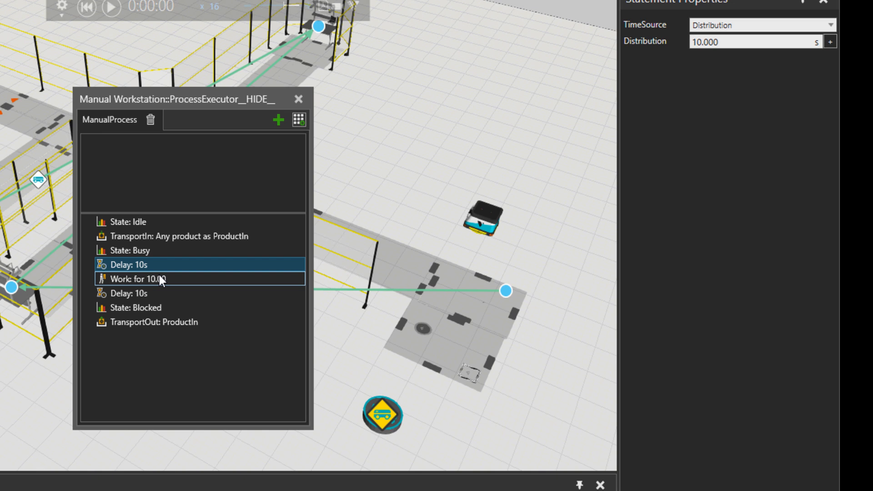
pyautogui.click(136, 279)
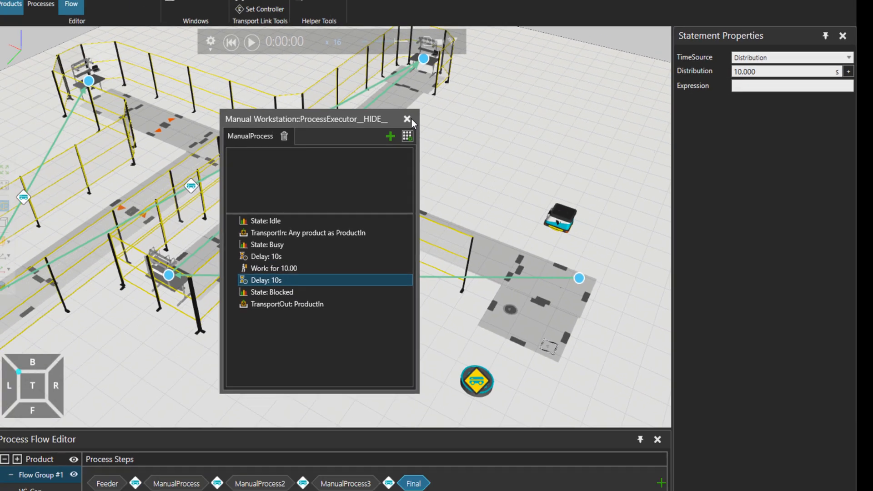
# Close the routine editor and bring back the transport flow view.
pyautogui.click(408, 119)
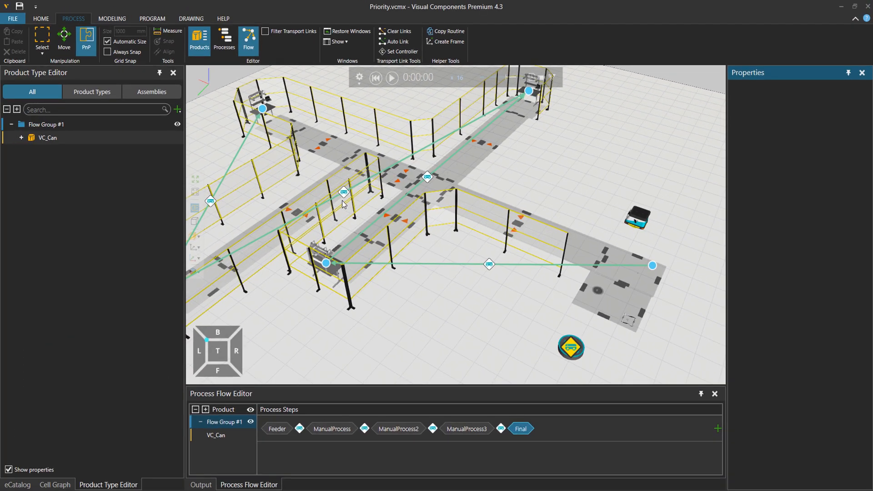
pyautogui.moveTo(327, 265)
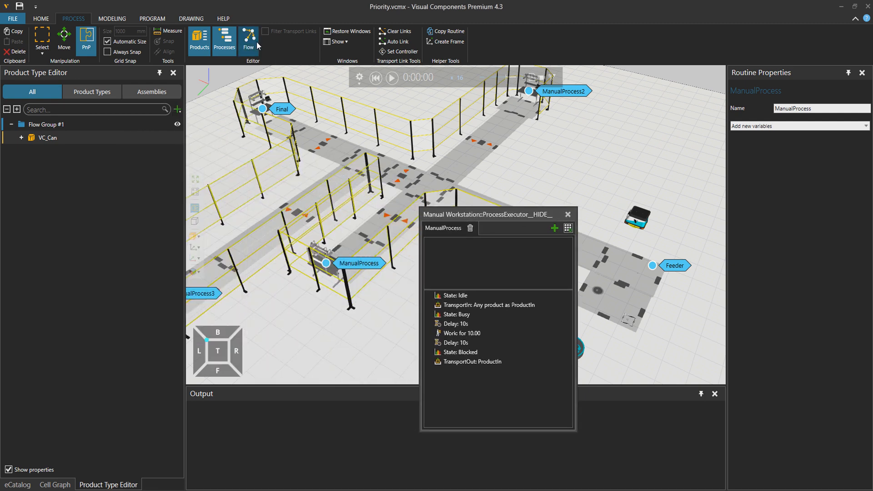
pyautogui.click(249, 39)
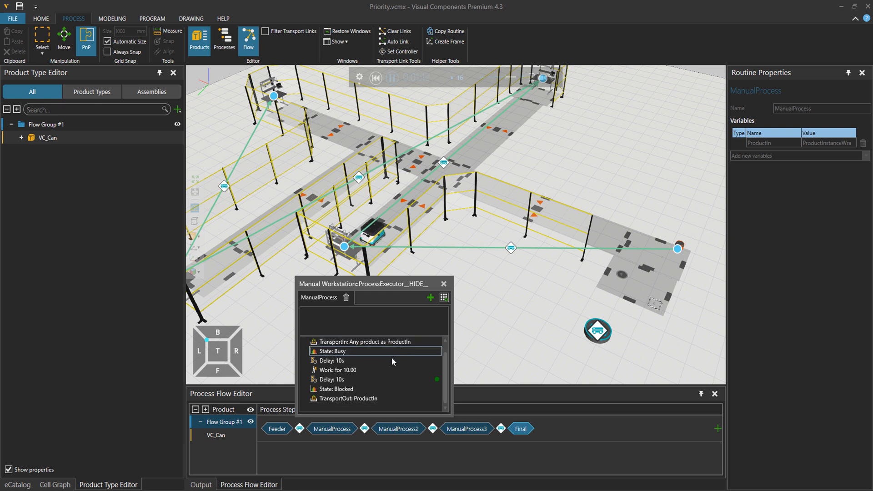
# Select a transport link during the run to show its Priority property.
pyautogui.click(336, 371)
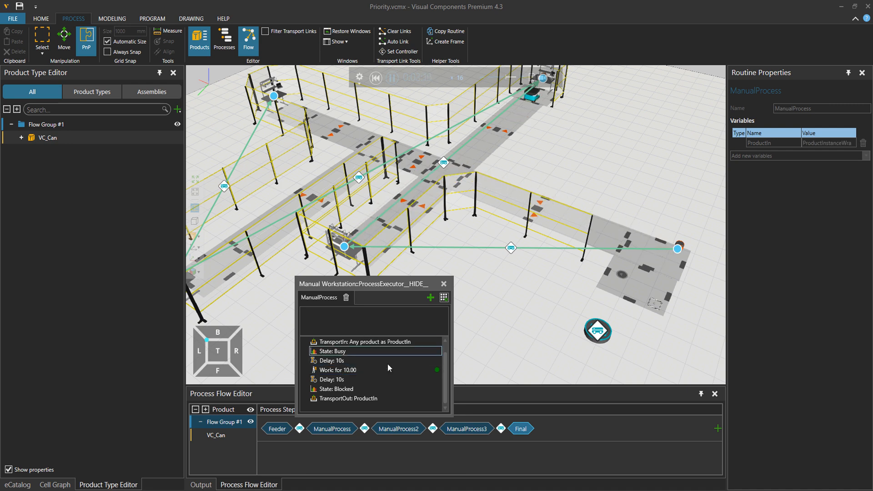
pyautogui.click(337, 371)
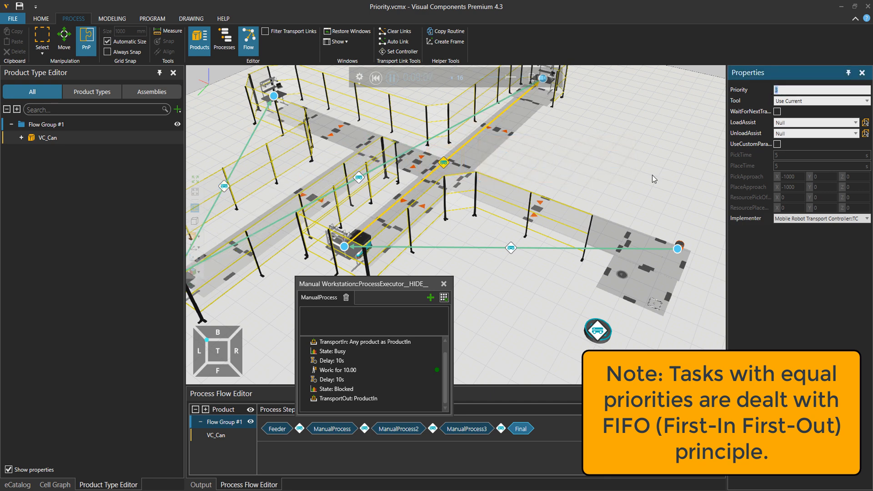
# Inspect the Work statement's controller settings and the transport controller's work priority of 1.
pyautogui.click(346, 370)
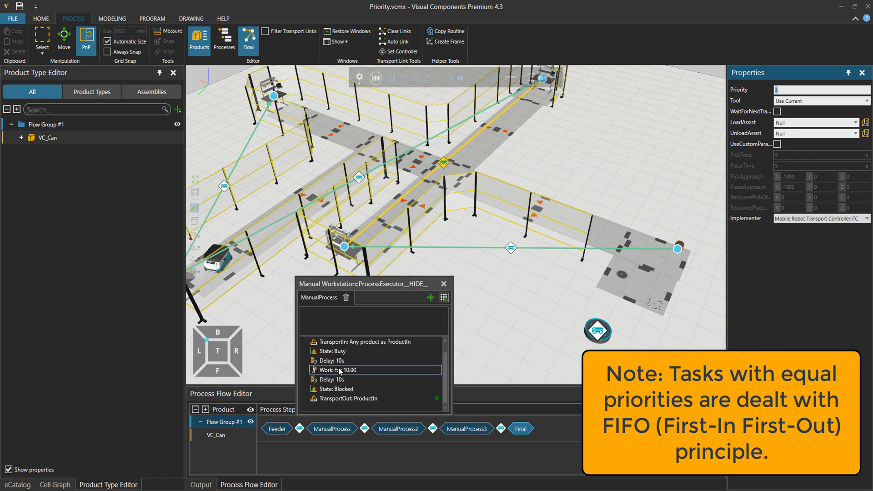
pyautogui.click(344, 370)
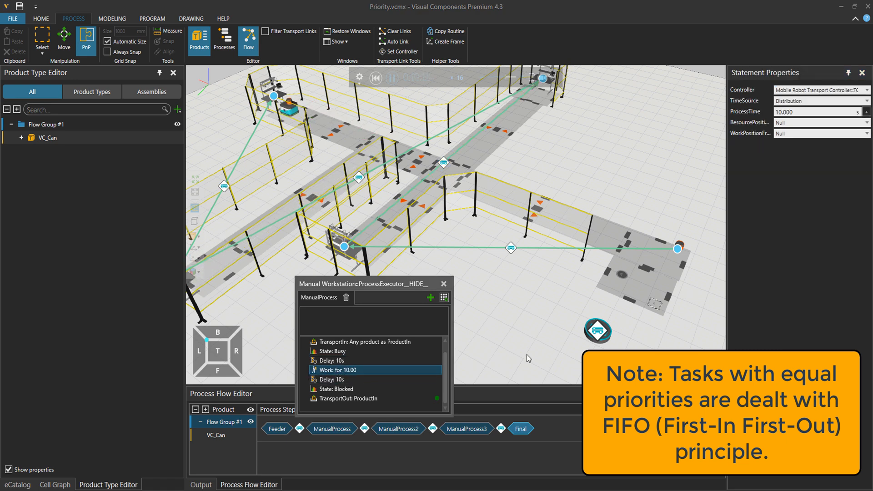
pyautogui.click(598, 331)
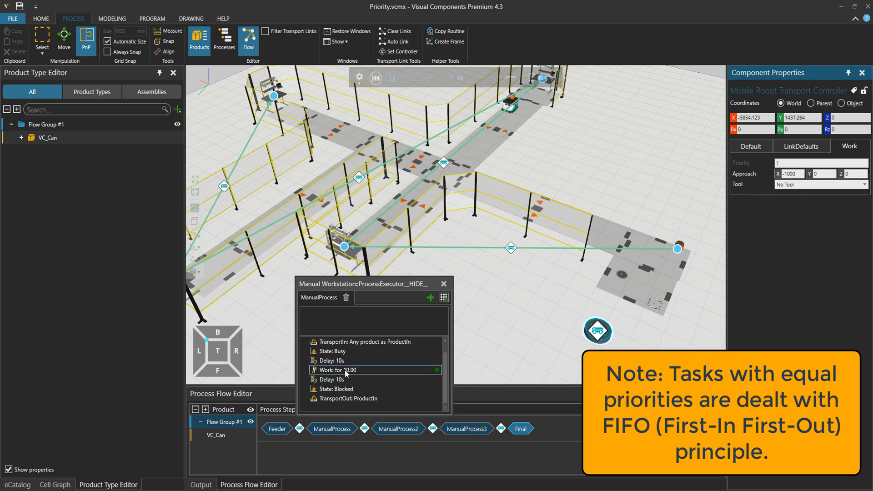
pyautogui.click(341, 370)
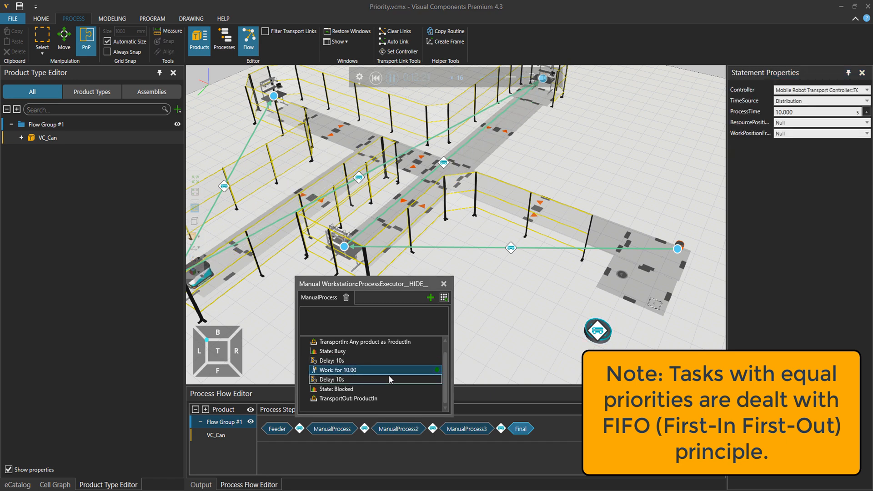